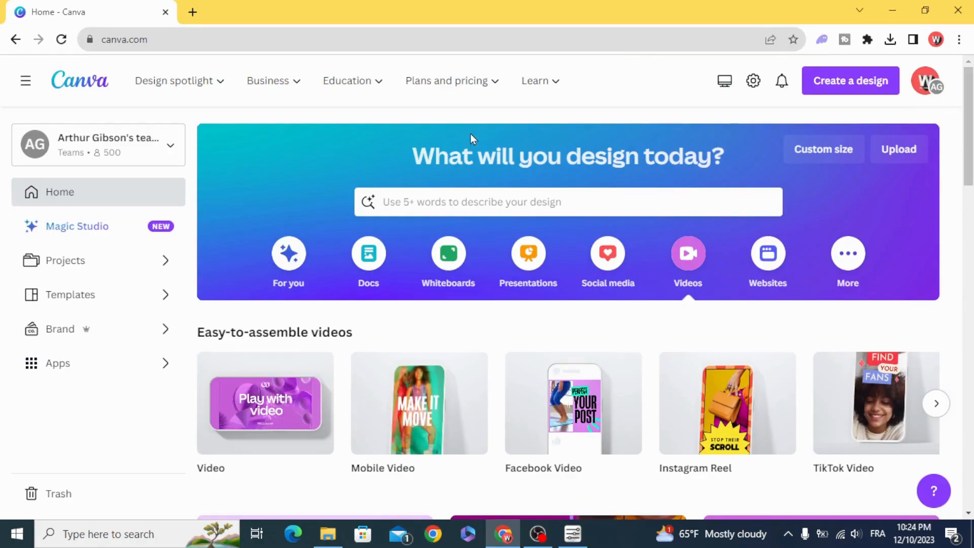
Start a new blank video design from the Canva home page
left_click(689, 254)
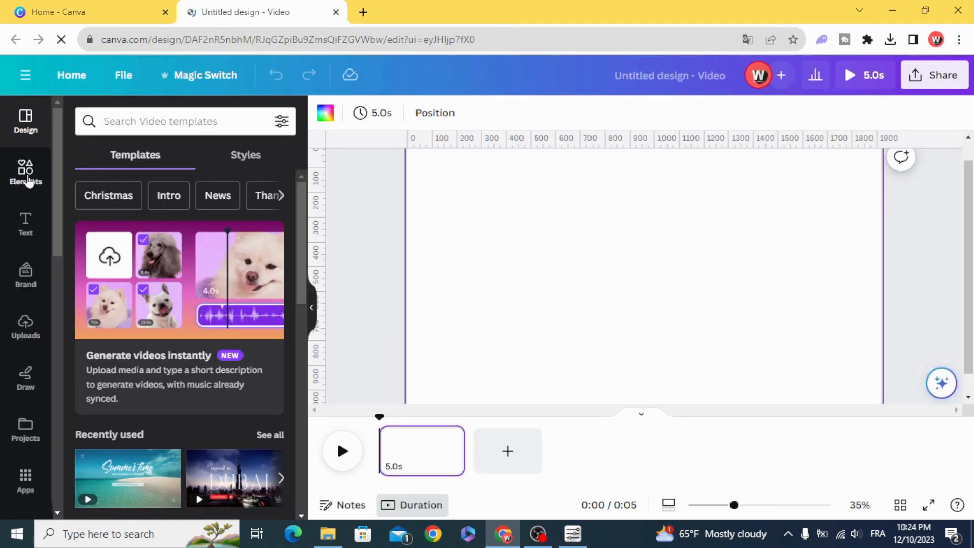
Add a square from Elements, stretch it to fill the page and colour it black
left_click(25, 175)
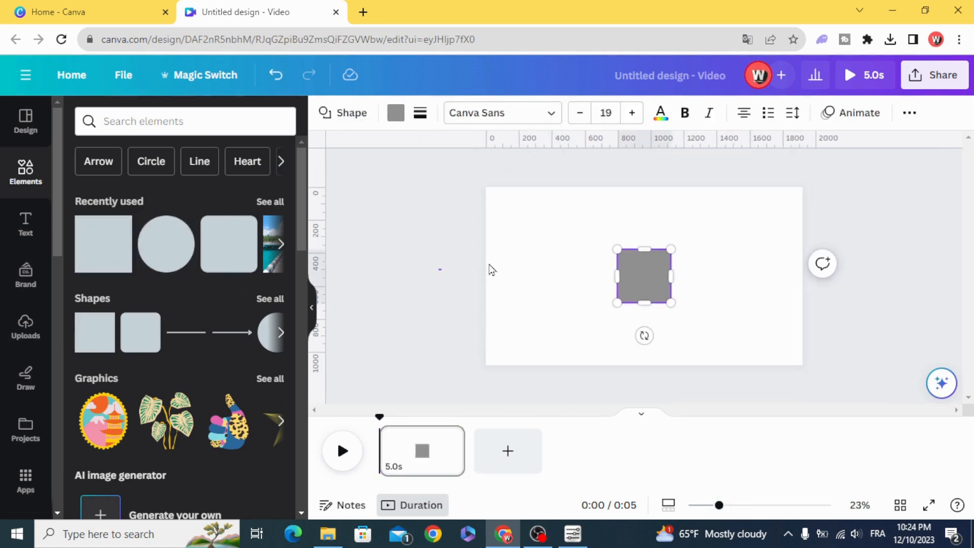
left_click_drag(645, 276, 530, 234)
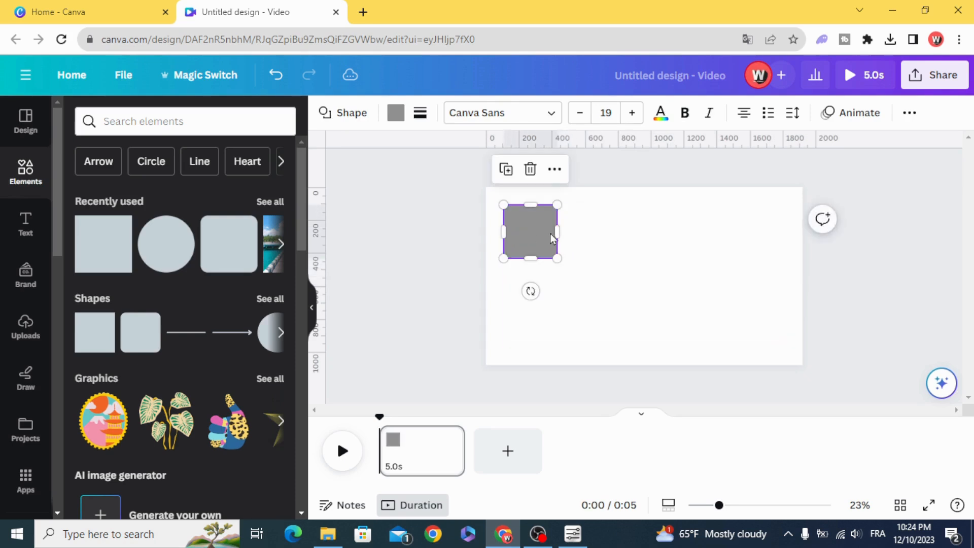
left_click_drag(558, 232, 781, 233)
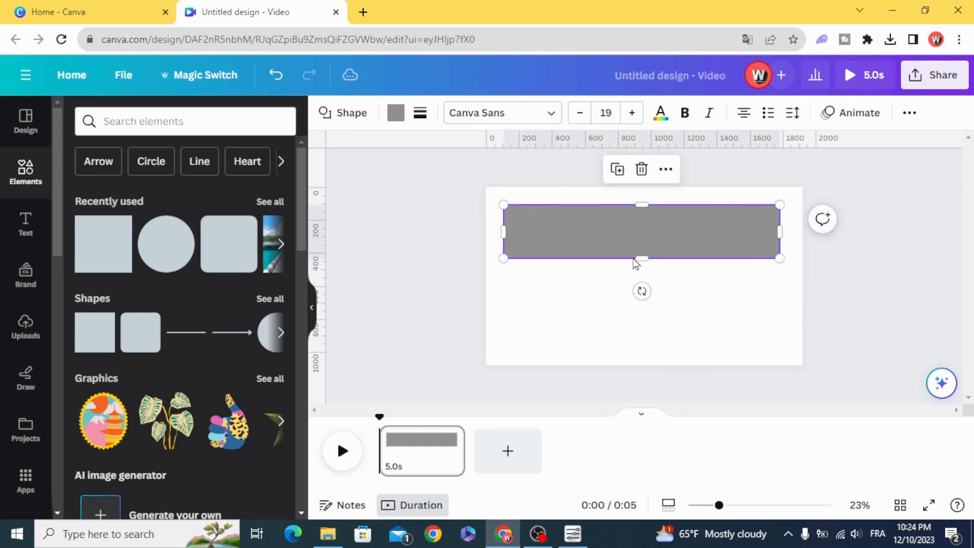
left_click_drag(641, 257, 642, 348)
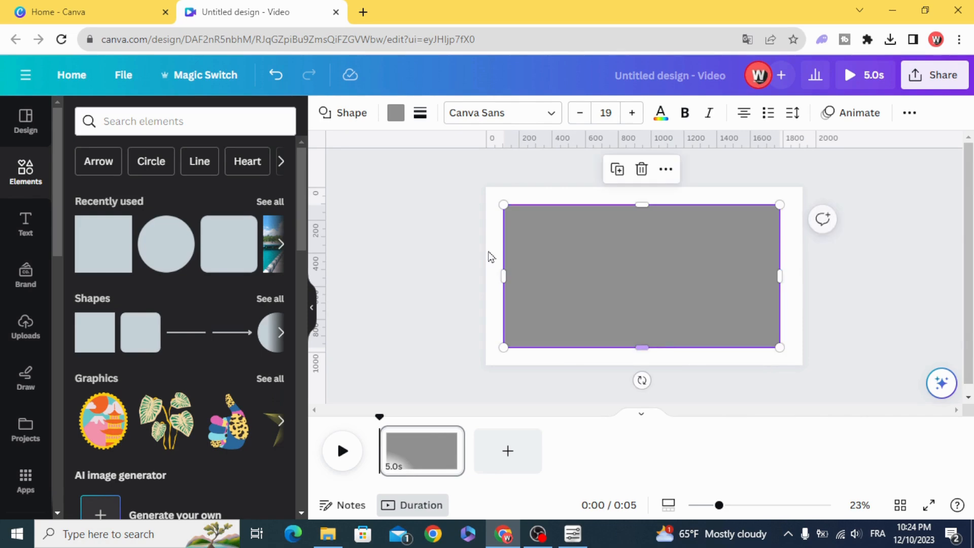
left_click(396, 113)
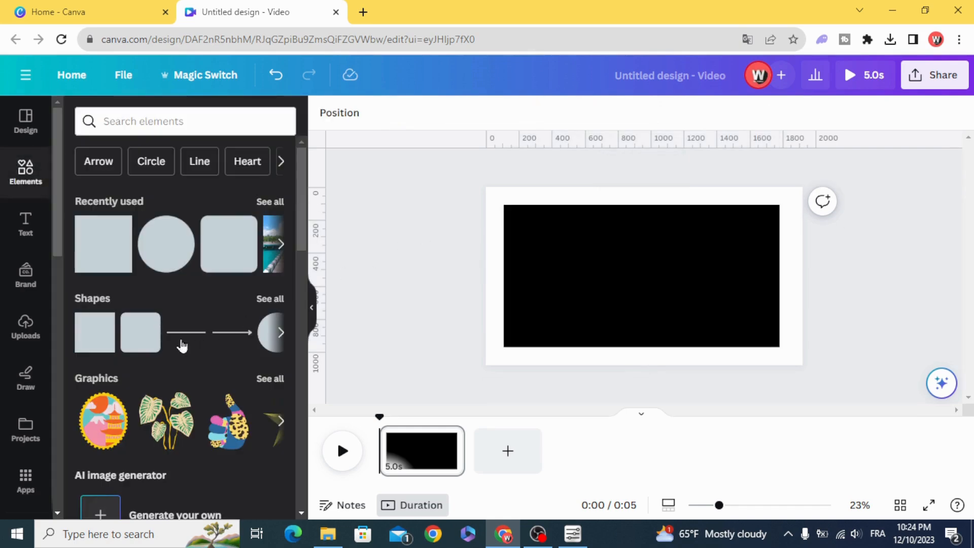
mouse_move(86, 307)
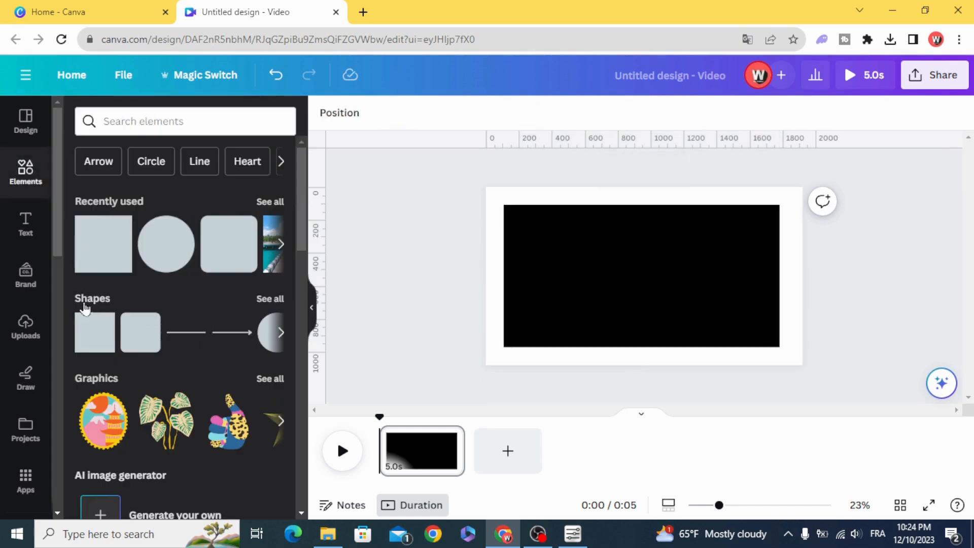
Add a circle from the full shapes list and colour it white at the rectangle's centre
left_click(270, 298)
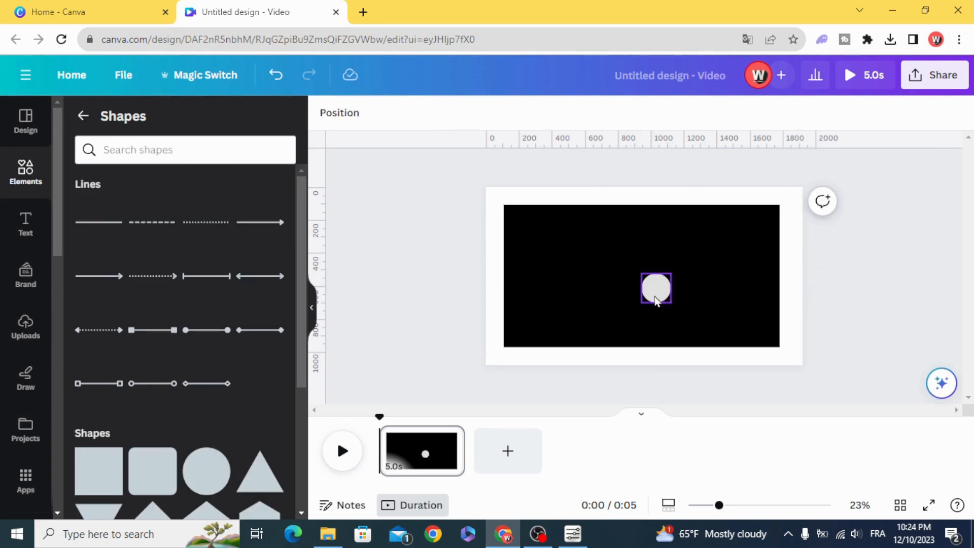
left_click(656, 289)
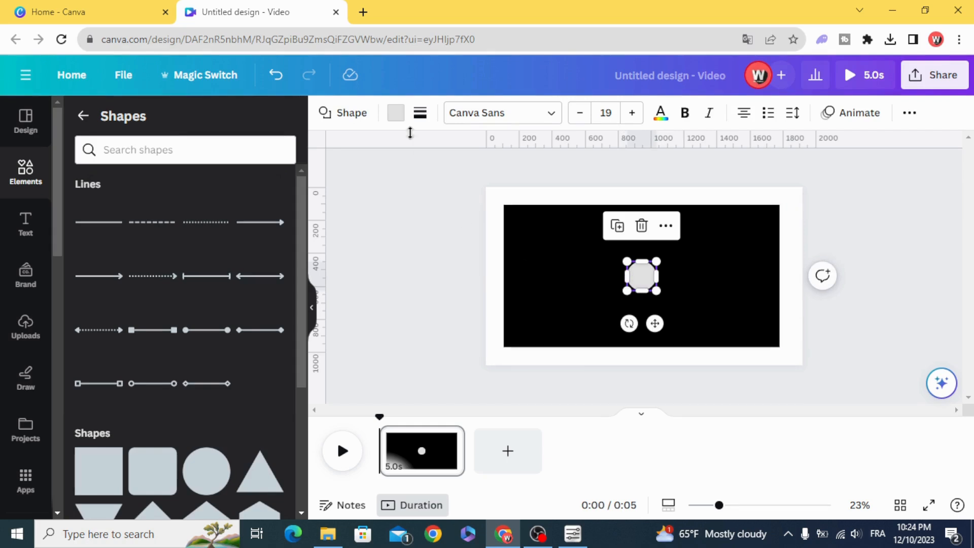
left_click(396, 112)
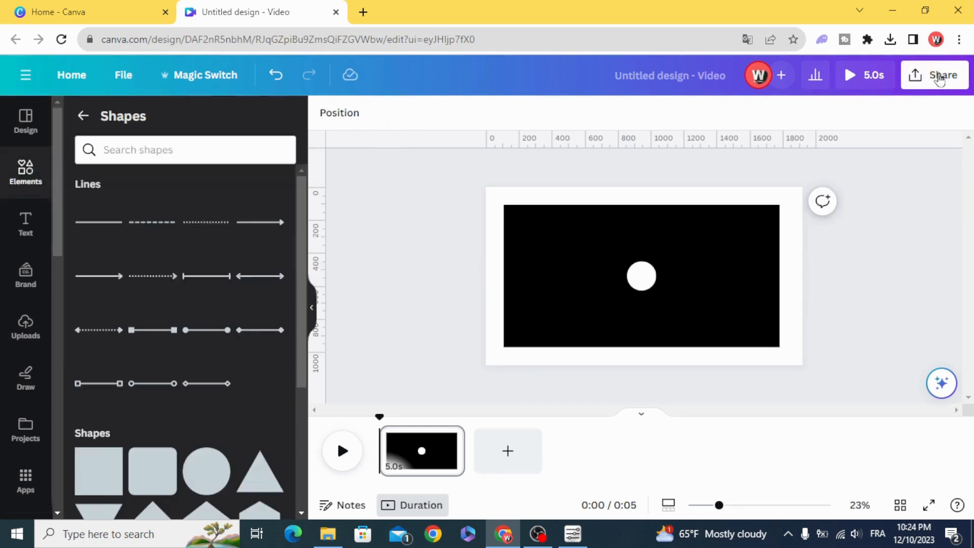
Download the design as a PNG image via Share > Download
left_click(939, 75)
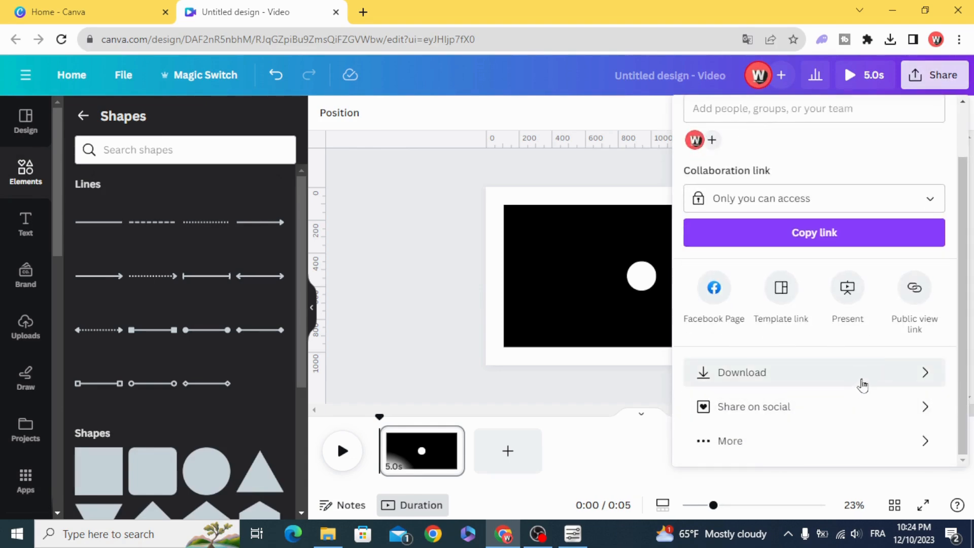
left_click(742, 373)
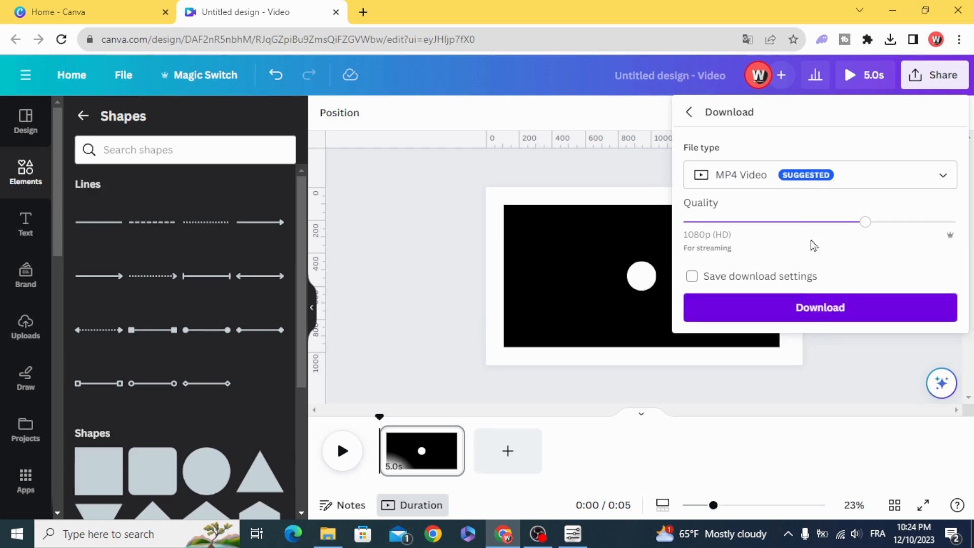
left_click(820, 174)
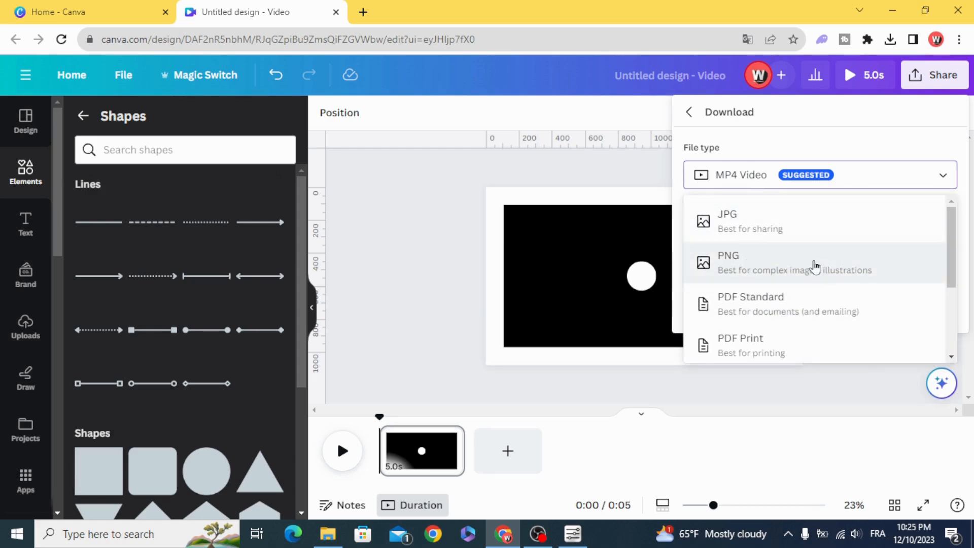
left_click(729, 255)
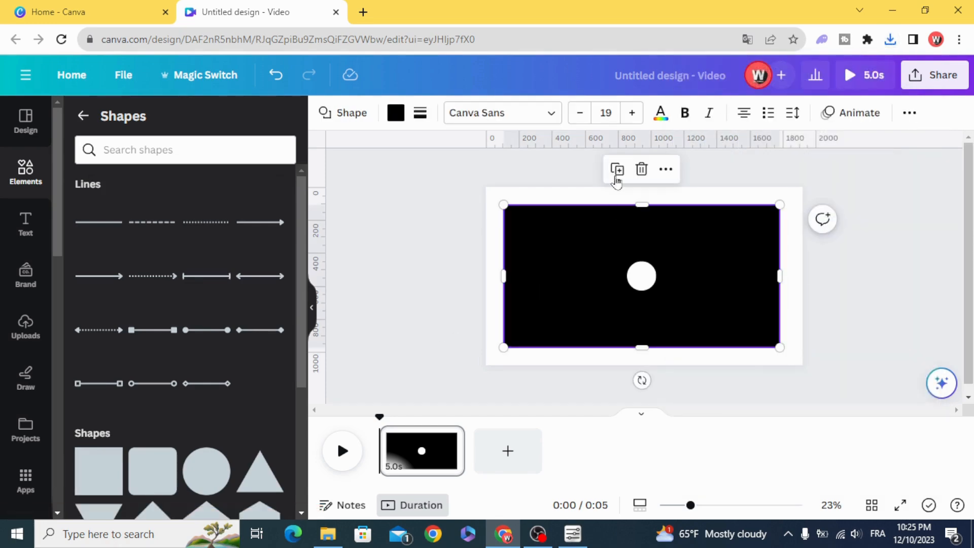
Clear the page, set the children photo as background and bring up the downloaded PNG to upload
left_click(450, 437)
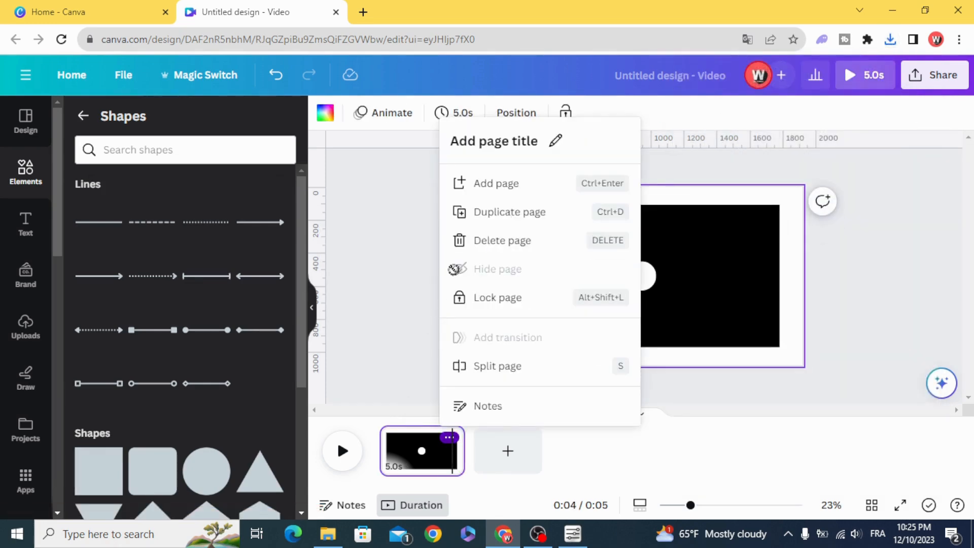
left_click(501, 239)
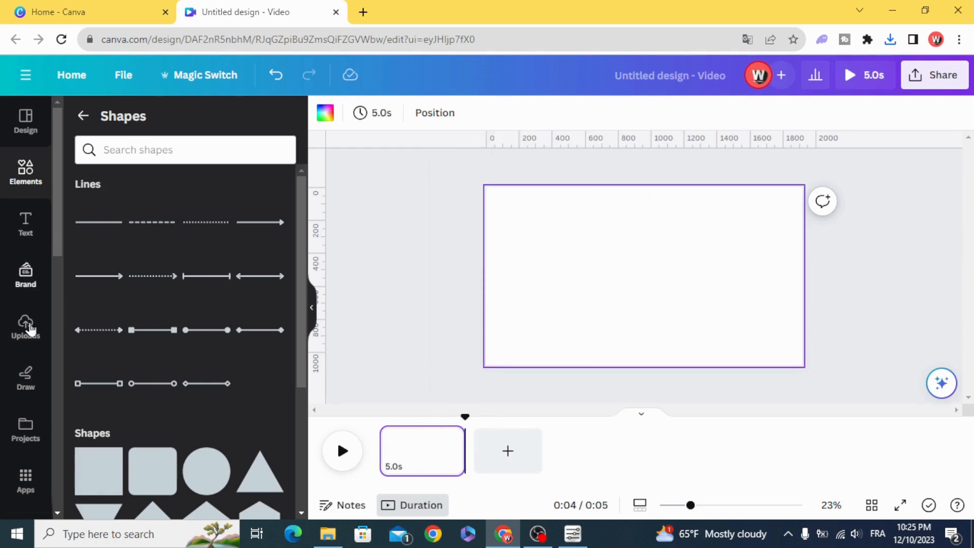
left_click(25, 321)
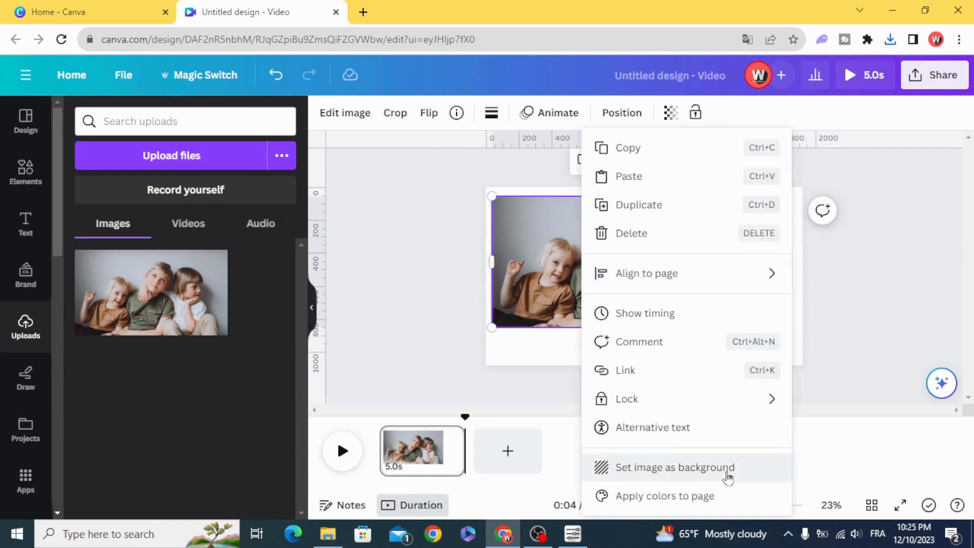
left_click(676, 467)
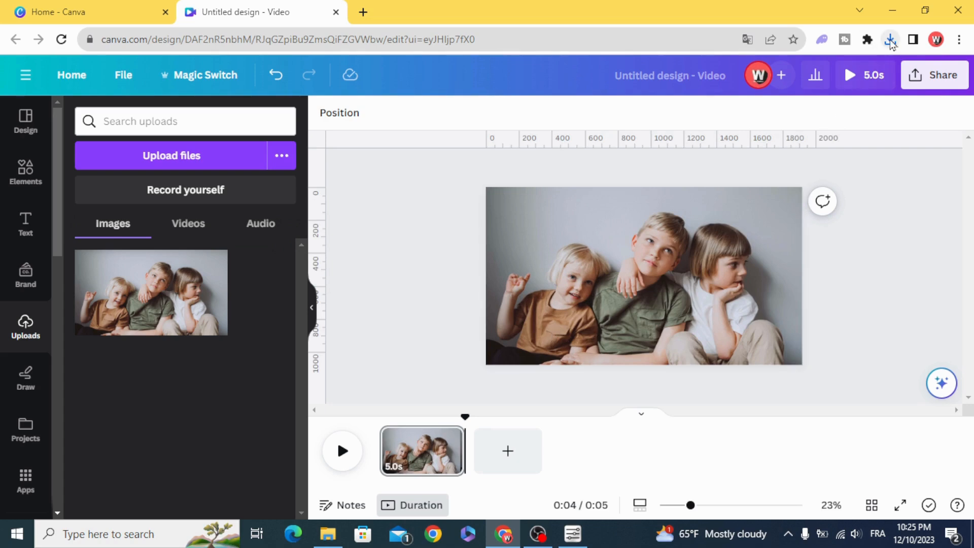
left_click(889, 39)
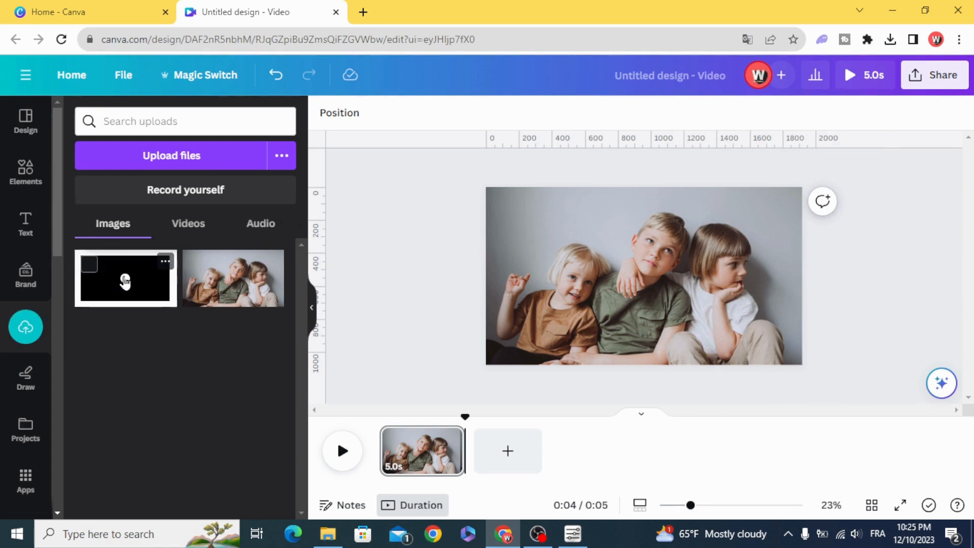
Place the mask image on the photo and strip its white with BG Remover so a face shows through
left_click(126, 278)
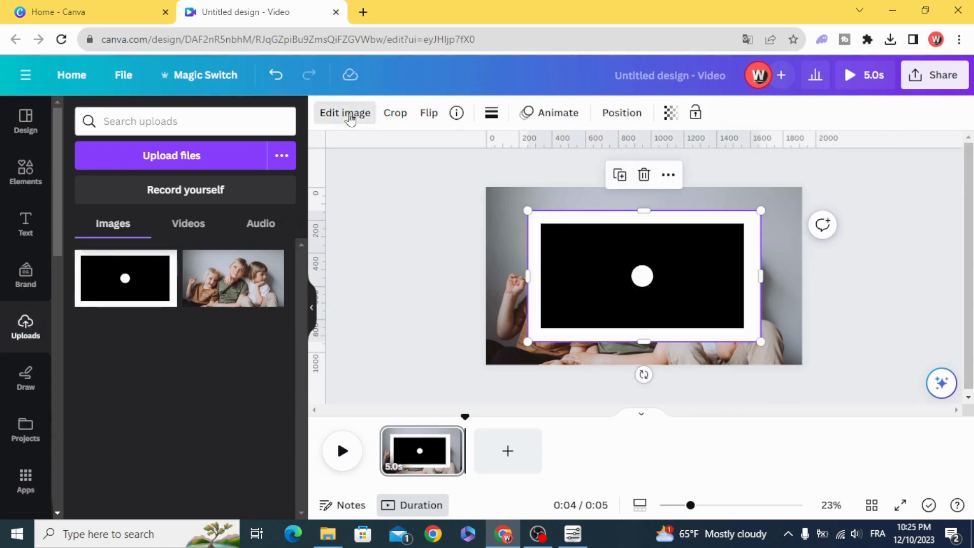
left_click(345, 113)
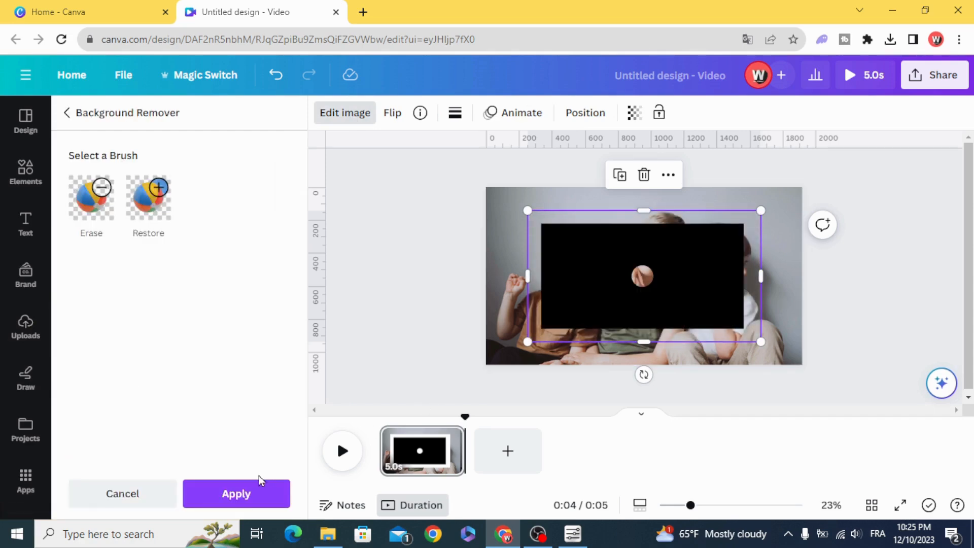
left_click(236, 493)
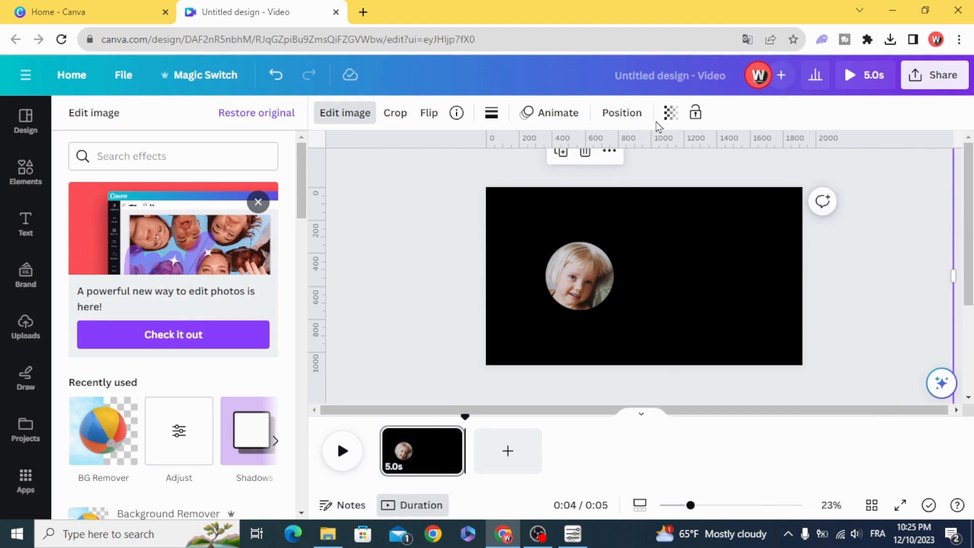
Lower the black overlay's transparency to about 74 so the photo shows dimmed around the circle
left_click(670, 112)
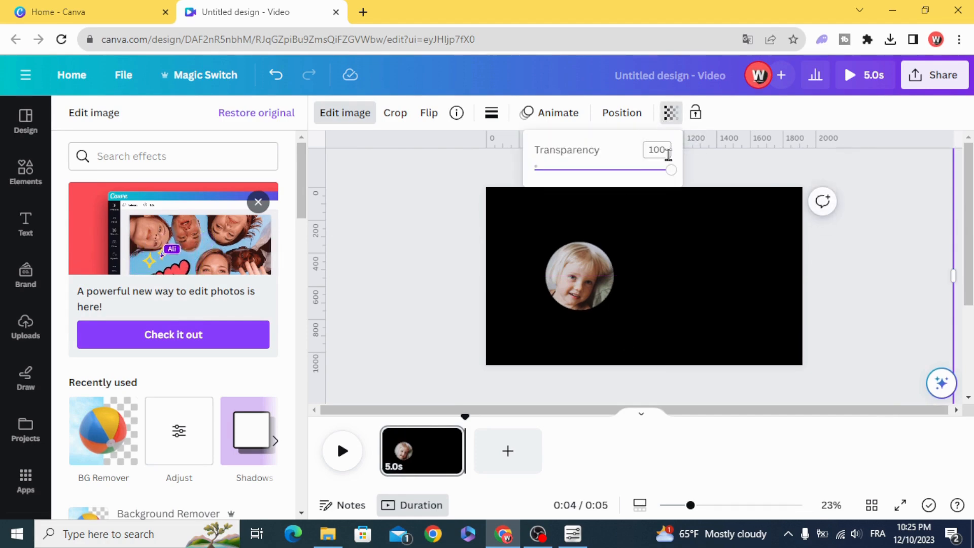
left_click_drag(671, 170, 635, 170)
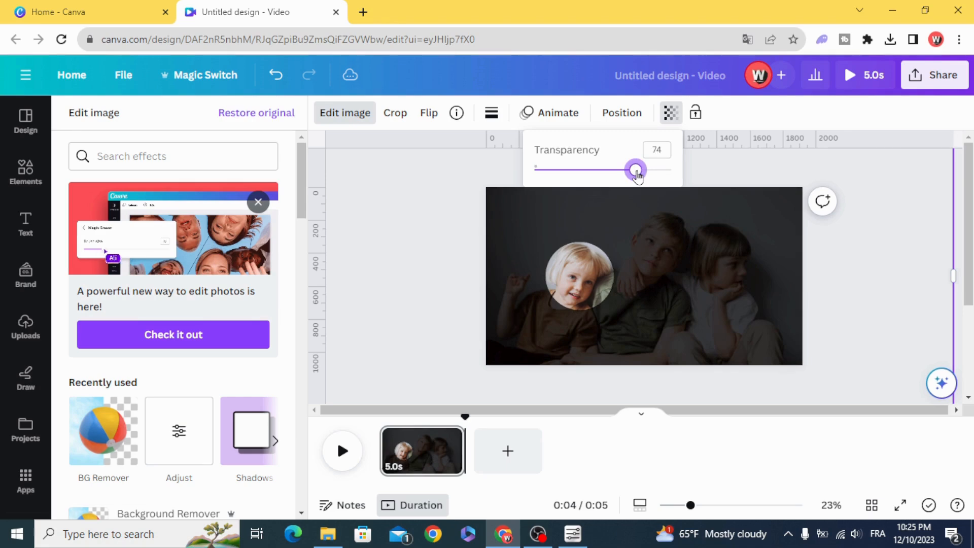
left_click_drag(635, 170, 630, 169)
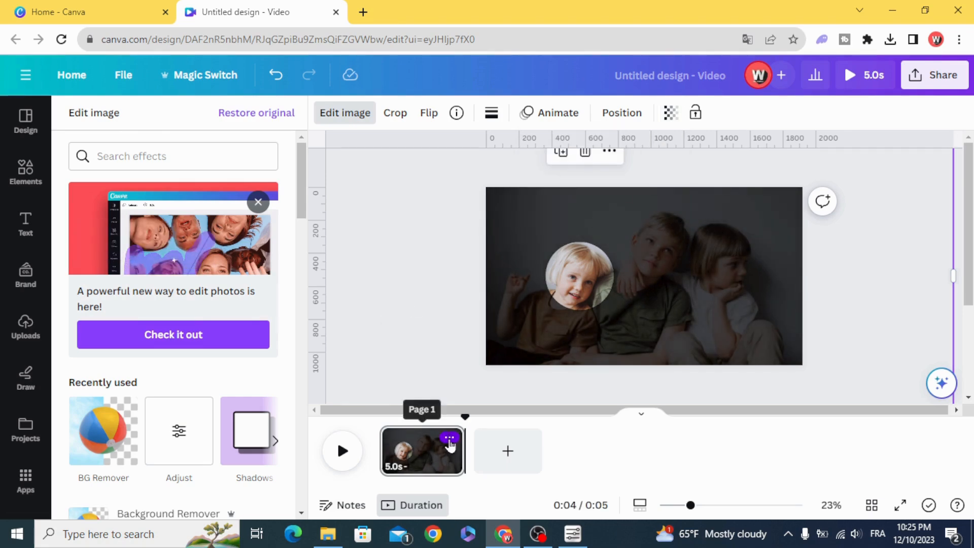
Duplicate the page twice and move the circle over a different child on each page
left_click(508, 451)
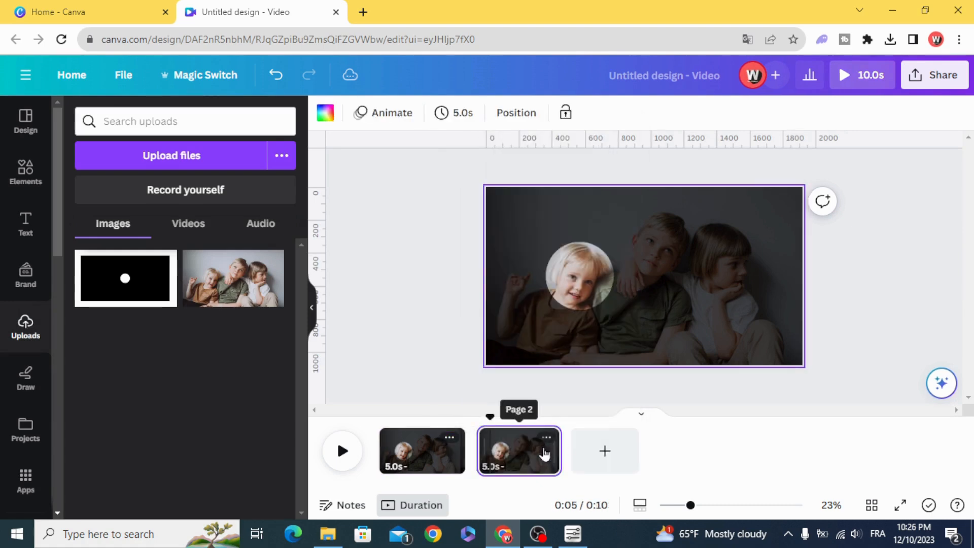
left_click(547, 437)
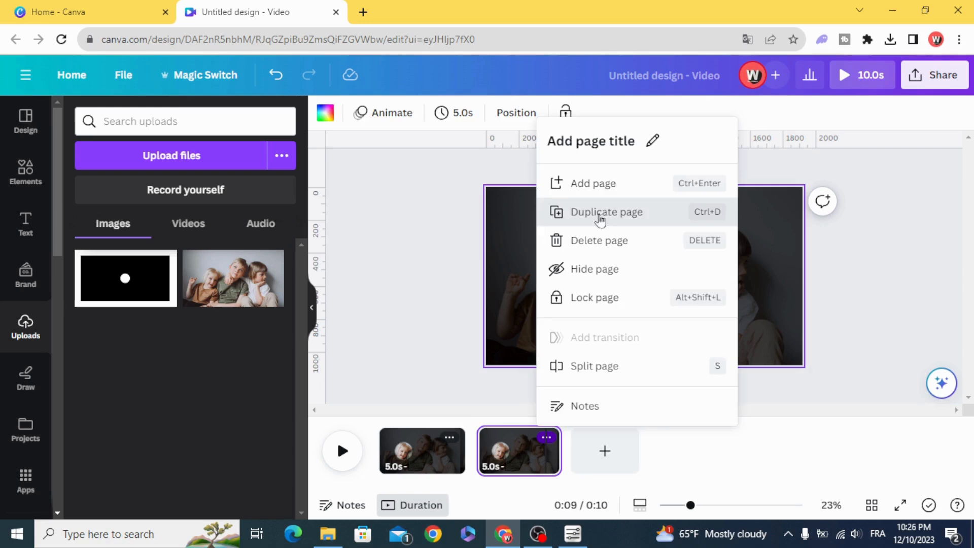
left_click(606, 212)
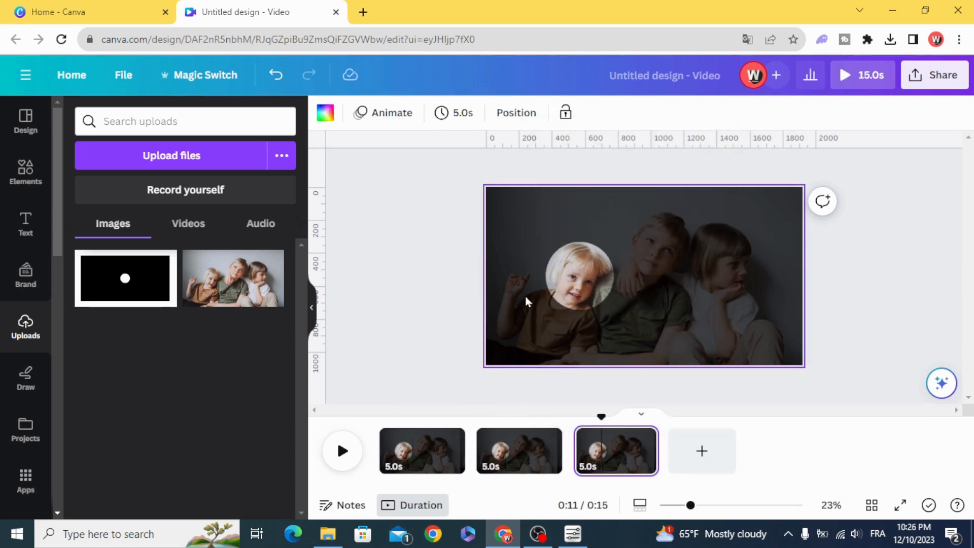
left_click(518, 451)
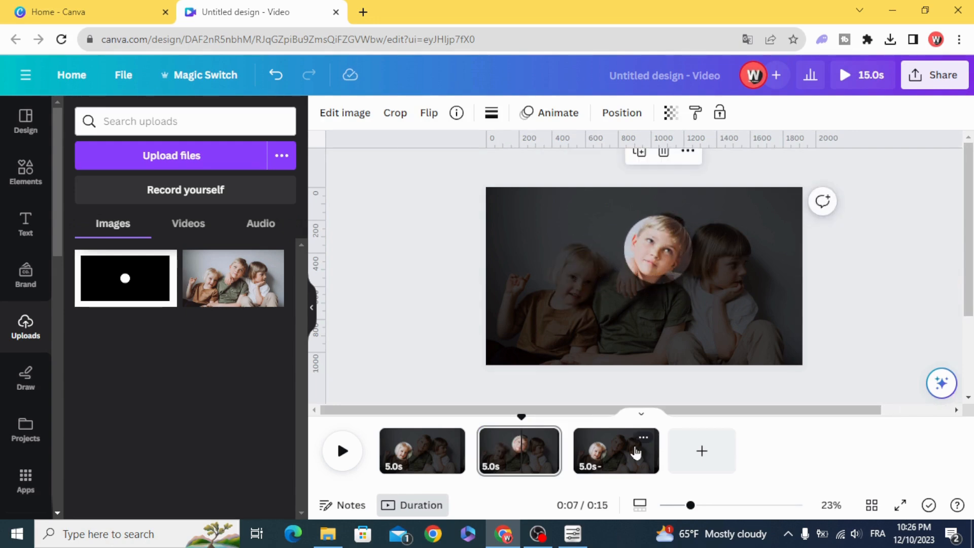
left_click(617, 450)
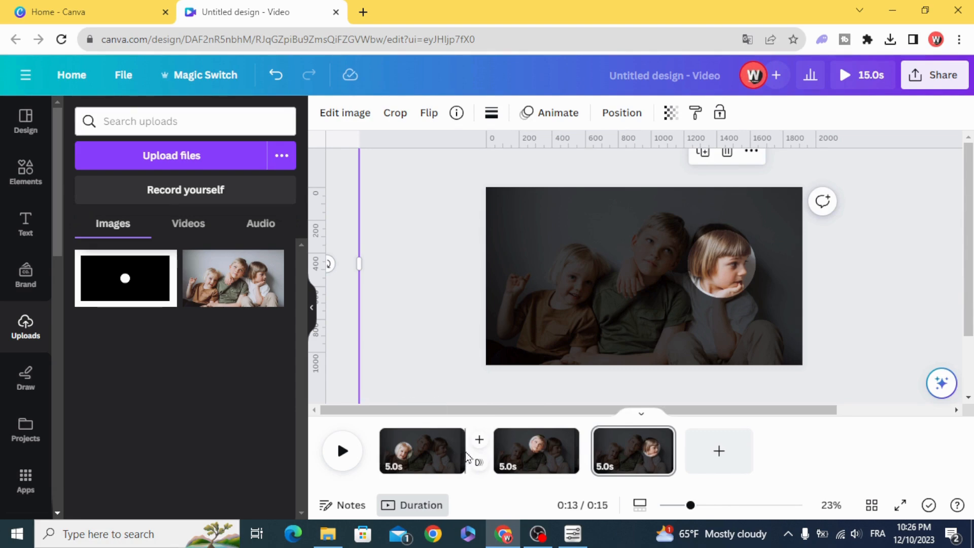
left_click(423, 451)
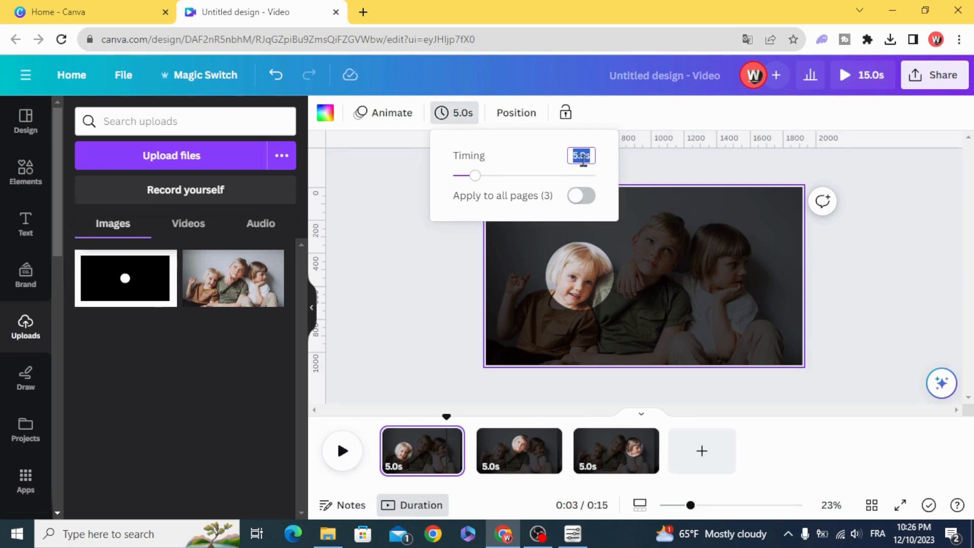
Set every page's timing to 3.0 seconds
left_click(581, 196)
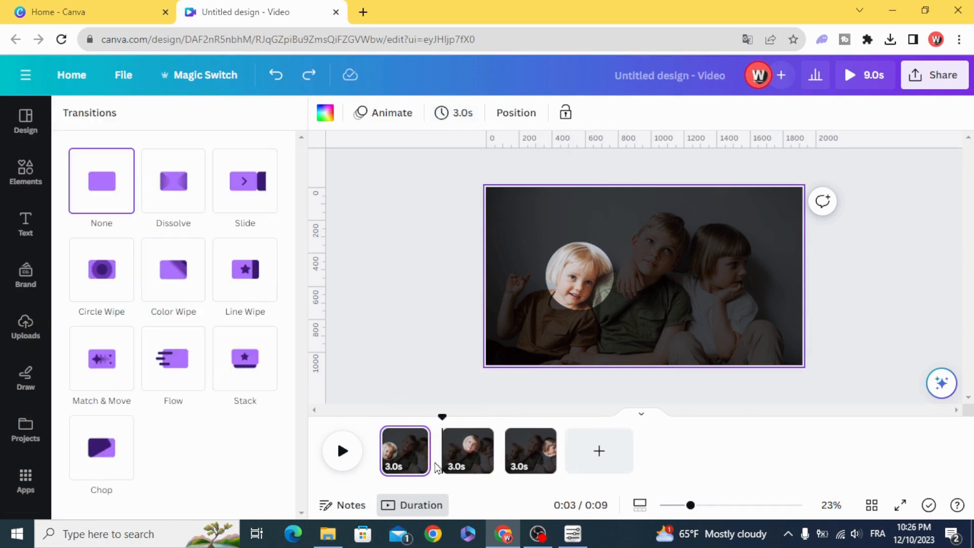
mouse_move(445, 465)
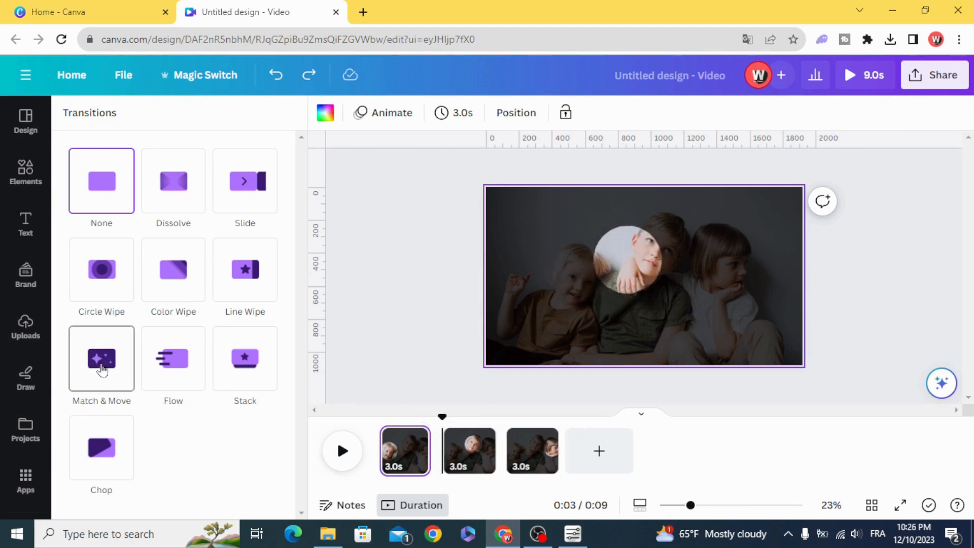
Apply a 1.5-second Match & Move transition between all pages and play a preview
left_click(102, 359)
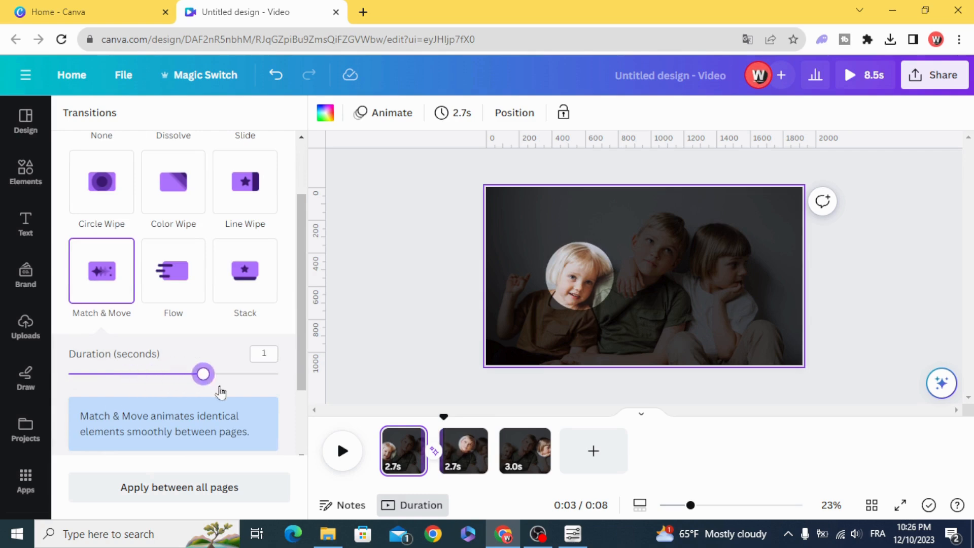
left_click_drag(203, 374, 278, 374)
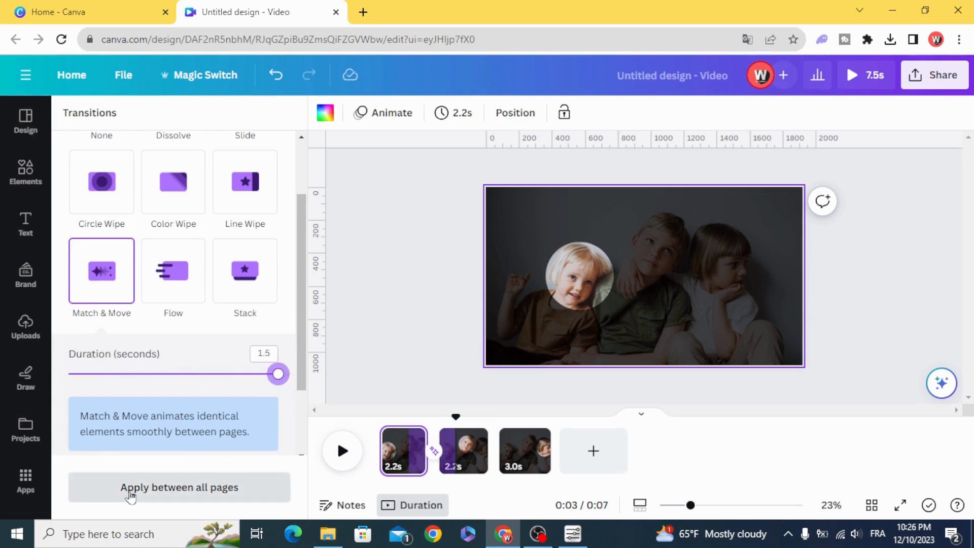
left_click(179, 487)
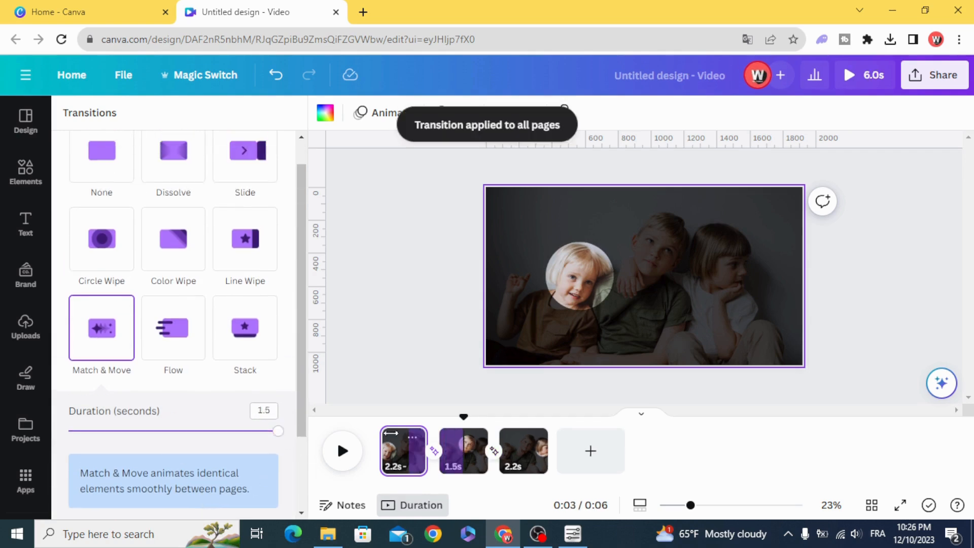
left_click(342, 451)
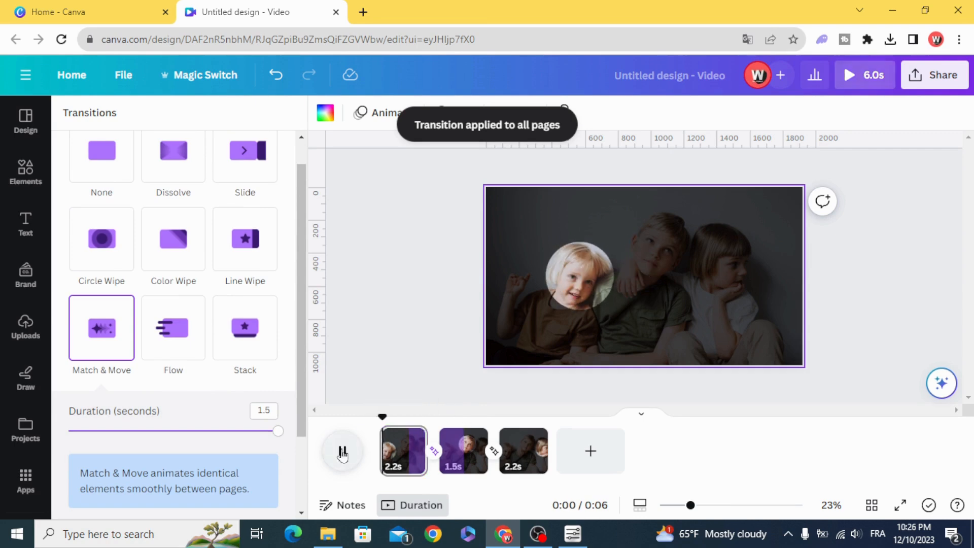
left_click(343, 451)
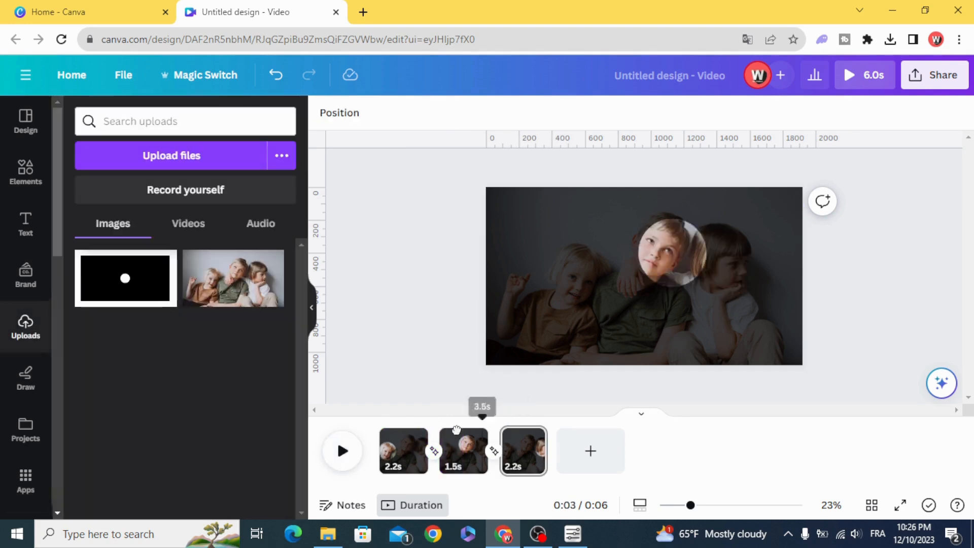
Add a ROSE heading on page 1 in League Spartan and bring up its Animate choices
left_click(403, 451)
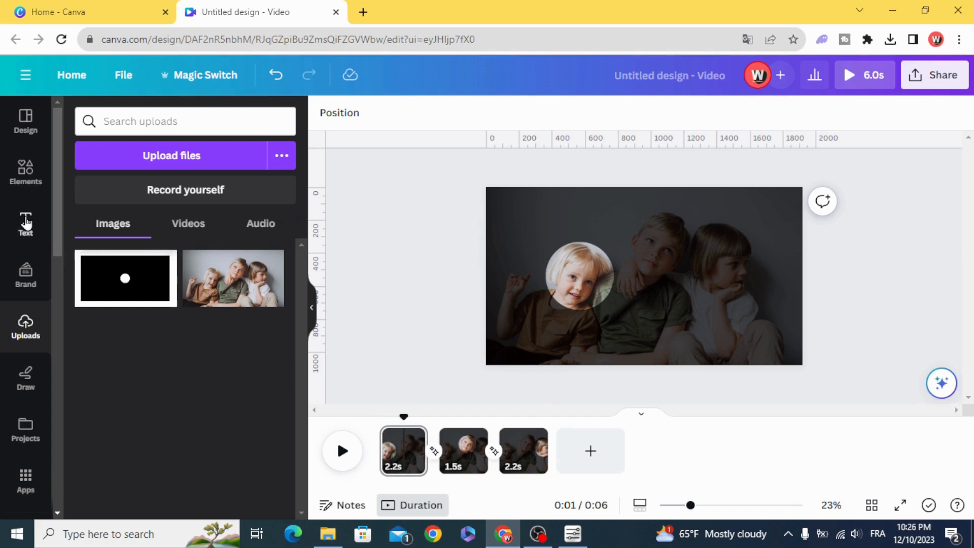
left_click(25, 223)
type("R")
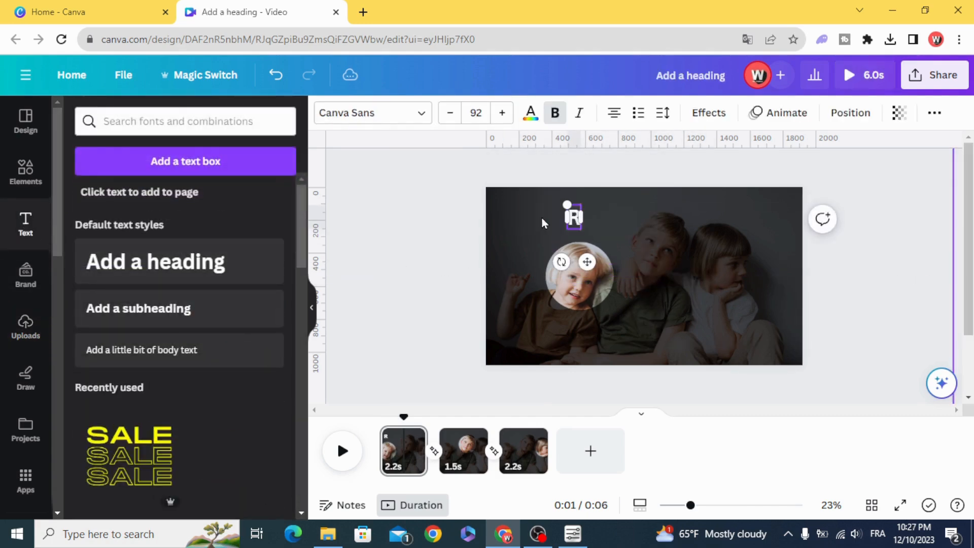
left_click(372, 113)
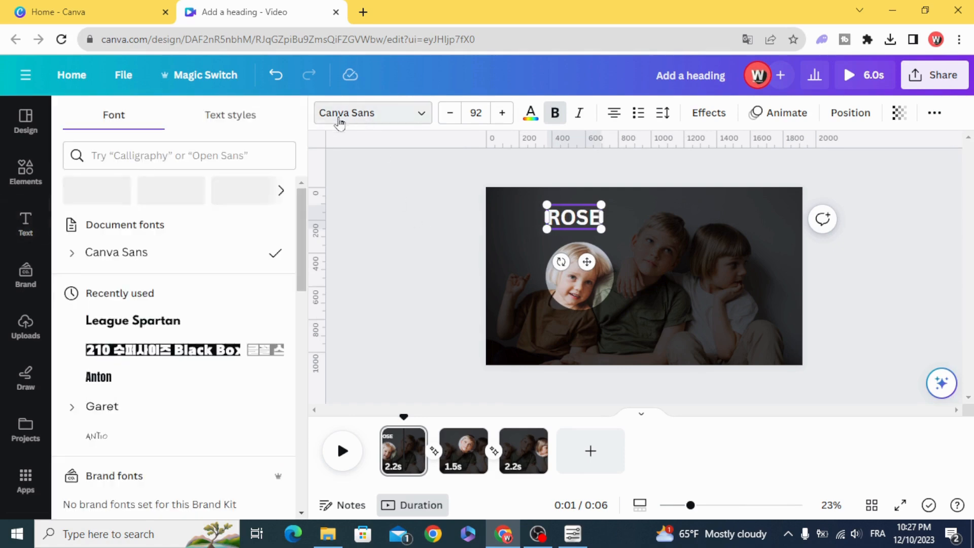
left_click(133, 361)
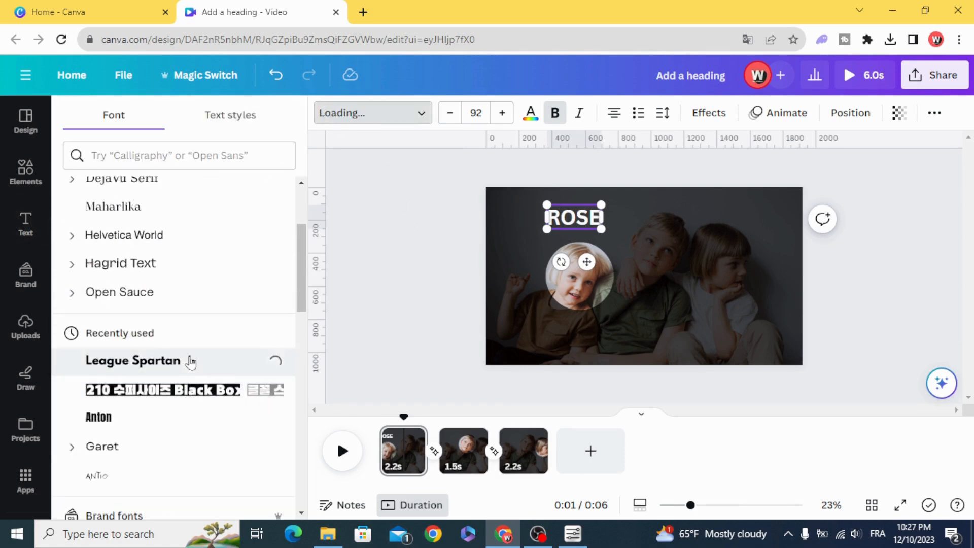
left_click(133, 362)
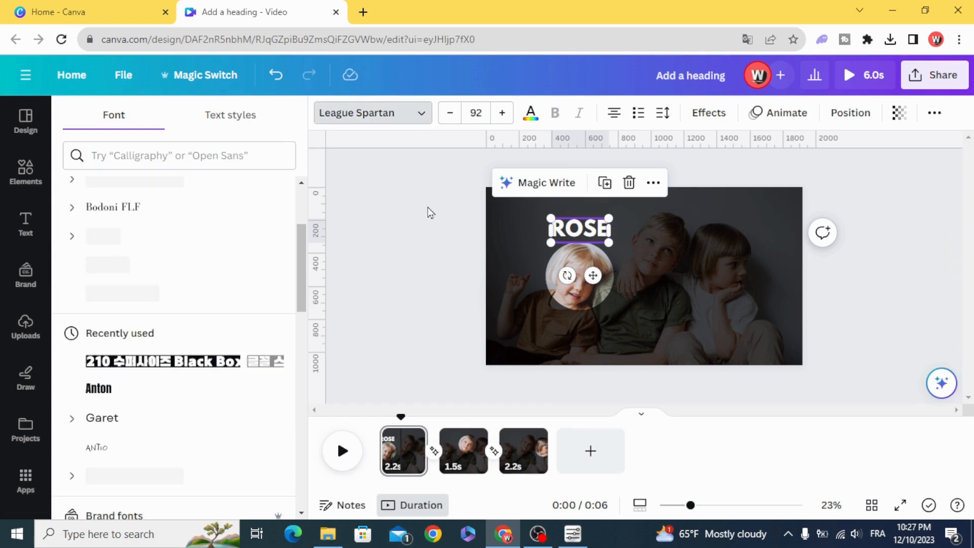
left_click(779, 112)
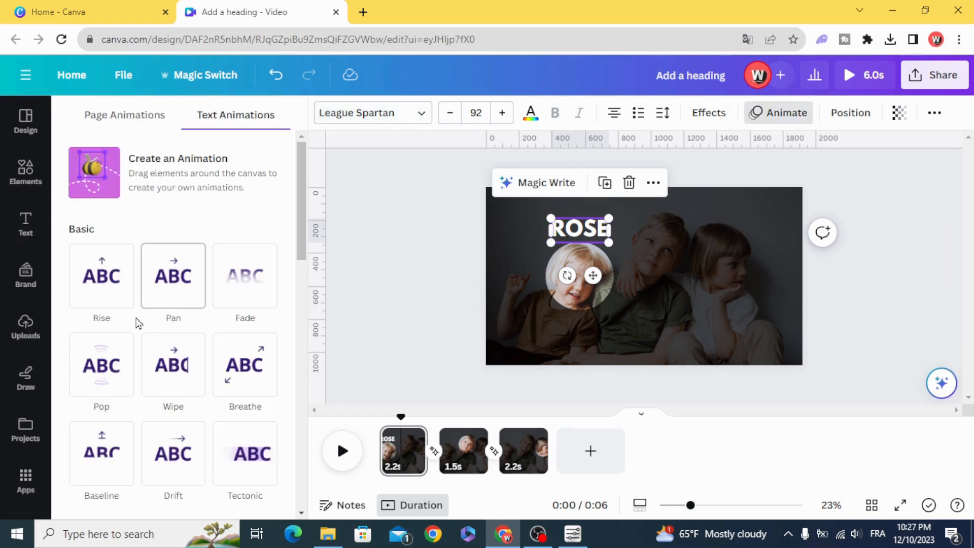